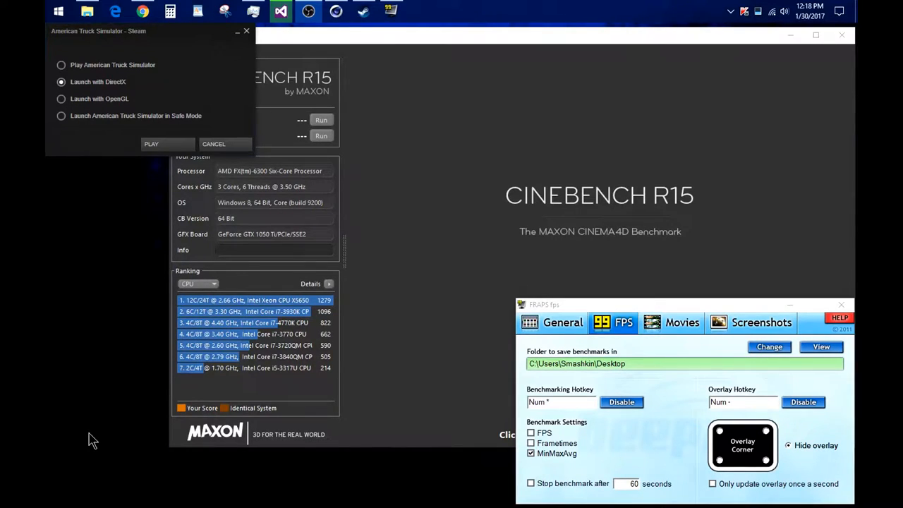
mouse_move(345, 336)
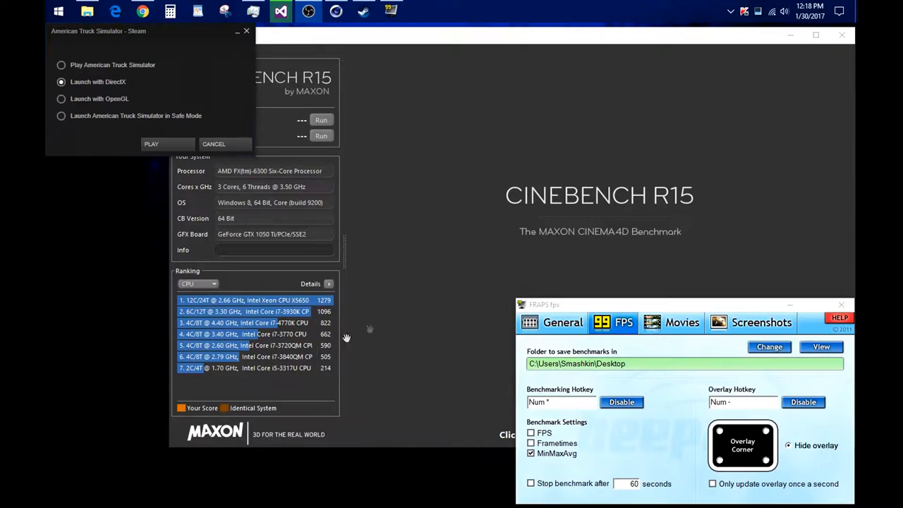
mouse_move(725, 147)
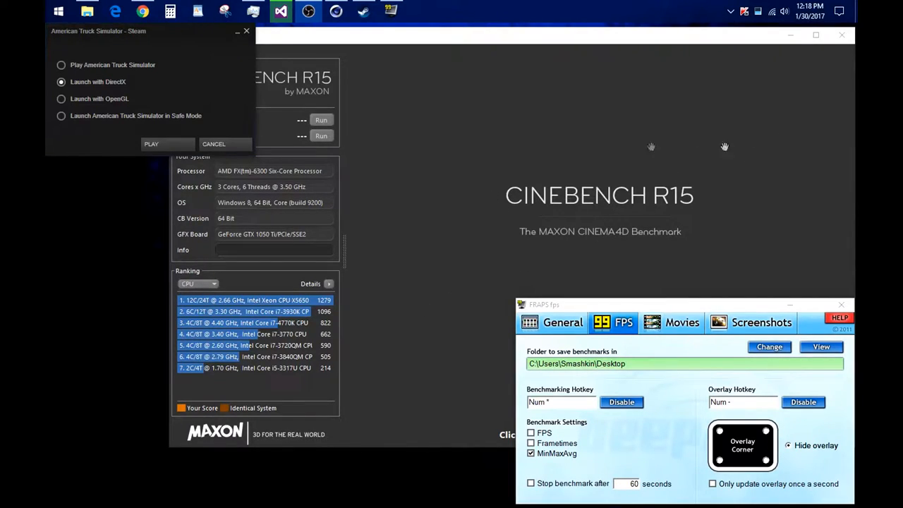
mouse_move(449, 196)
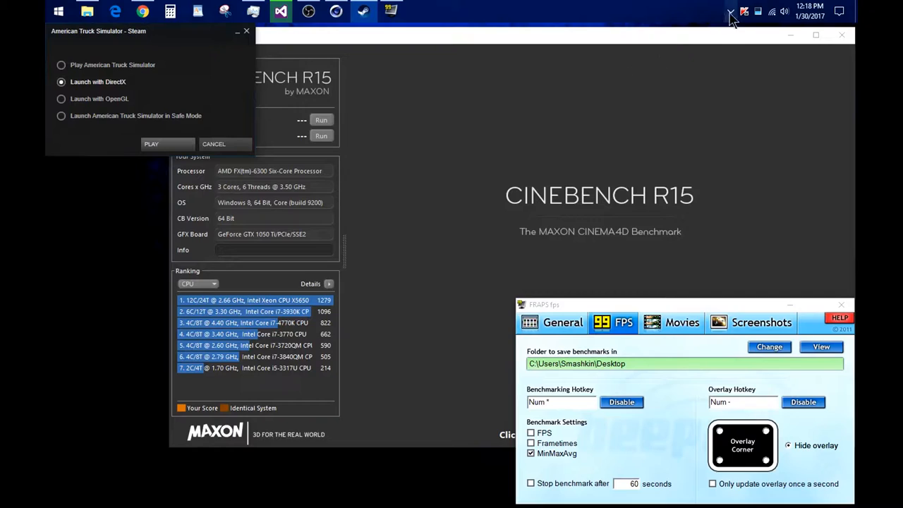
Step: Hide the Cinebench and launcher windows so only the desktop and Fraps remain
left_click(730, 11)
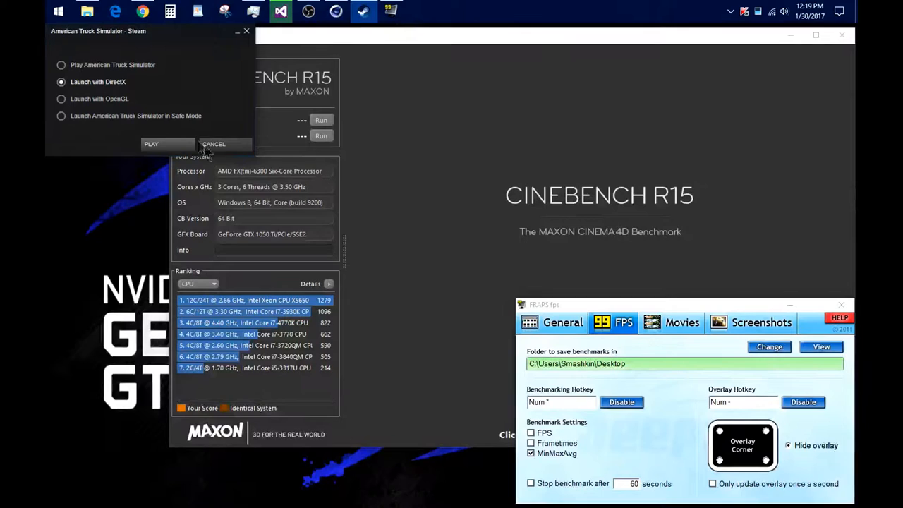
mouse_move(155, 44)
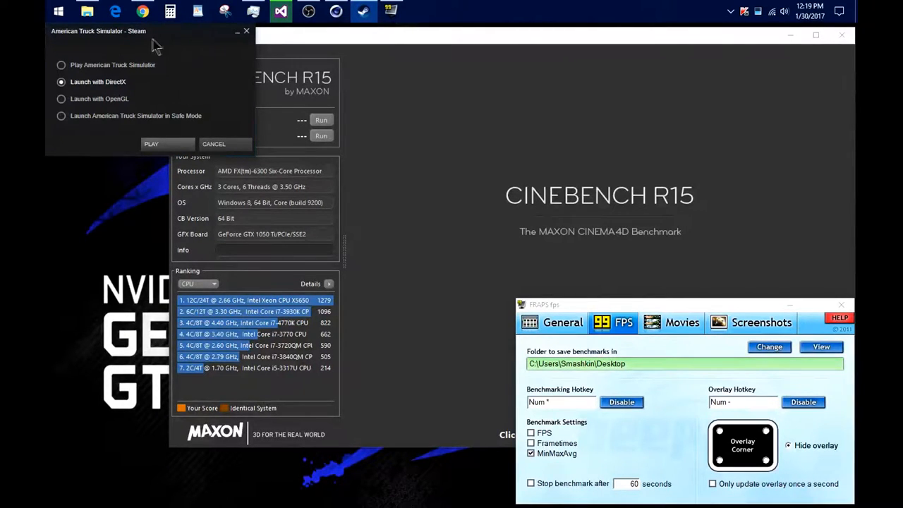
mouse_move(256, 73)
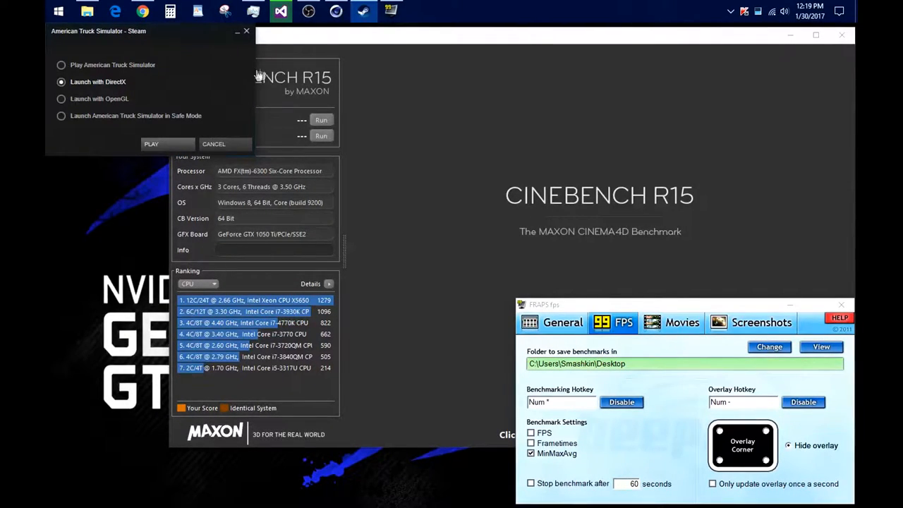
mouse_move(172, 68)
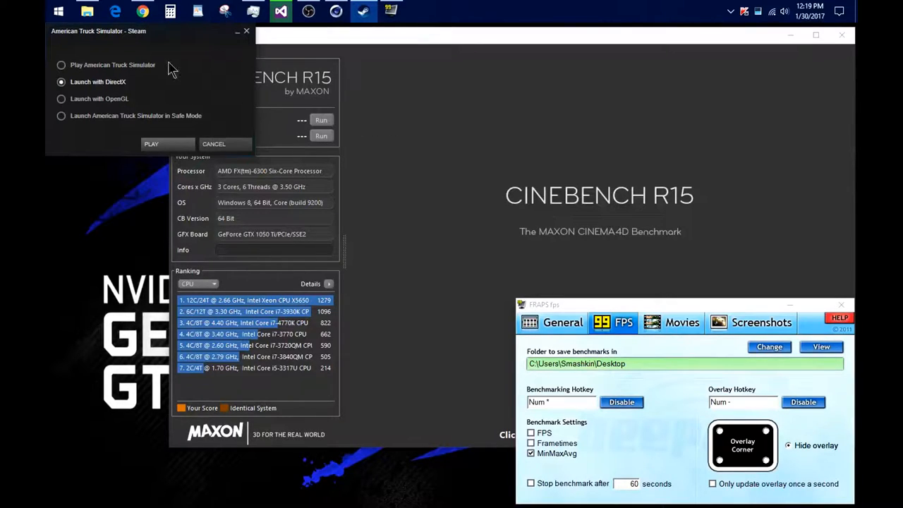
mouse_move(533, 161)
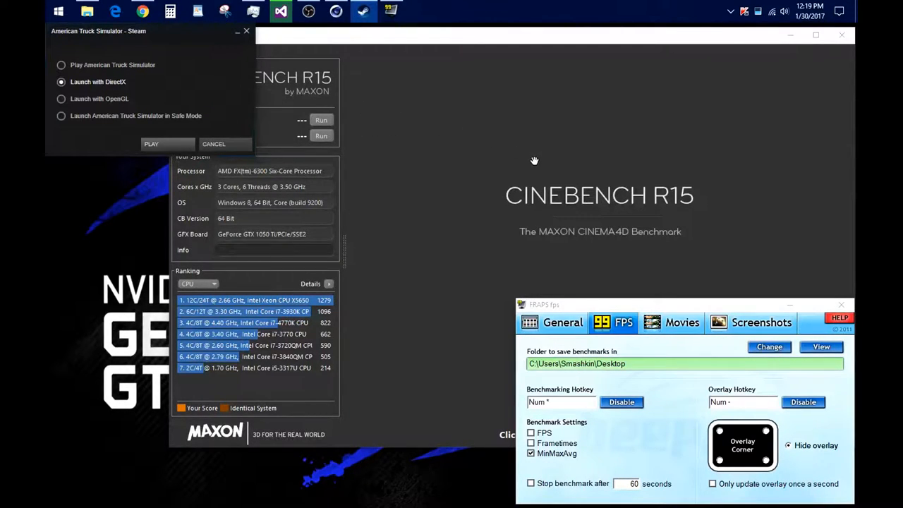
mouse_move(486, 304)
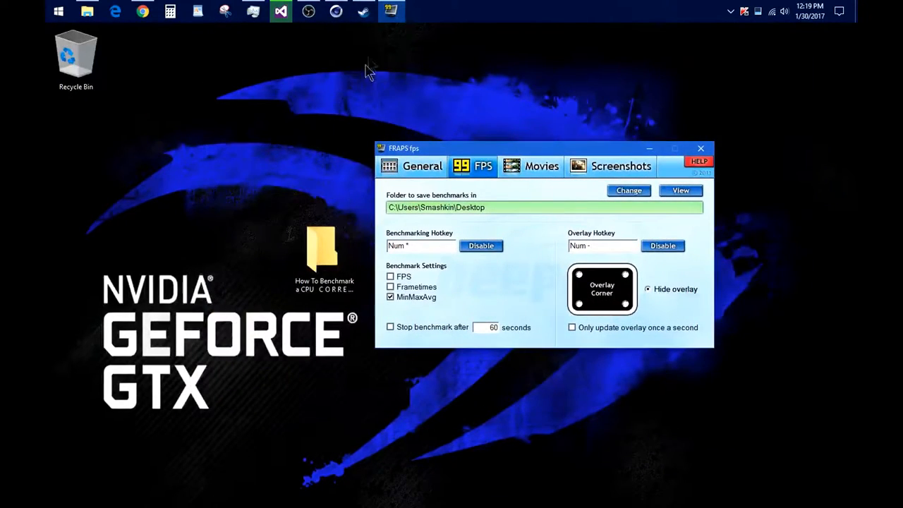
Step: Restore the Cinebench R15 window from the taskbar, ready to start a test
left_click(336, 12)
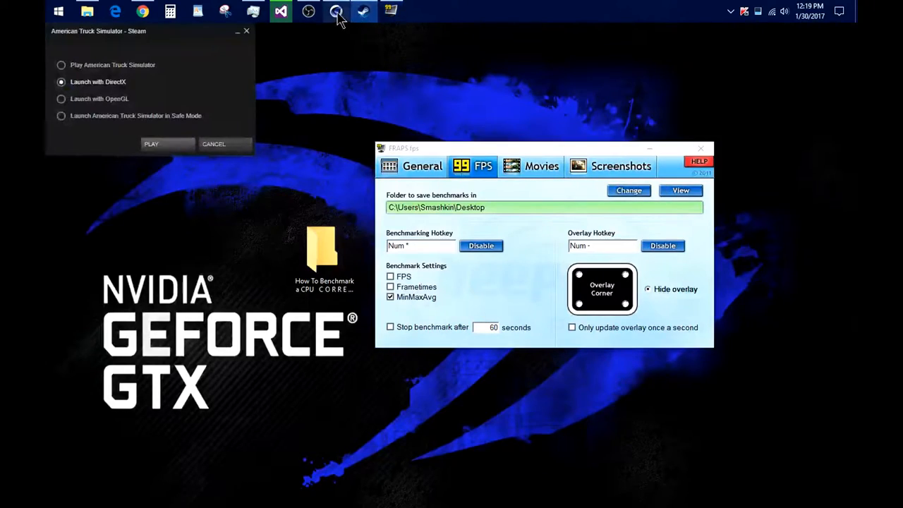
left_click(336, 12)
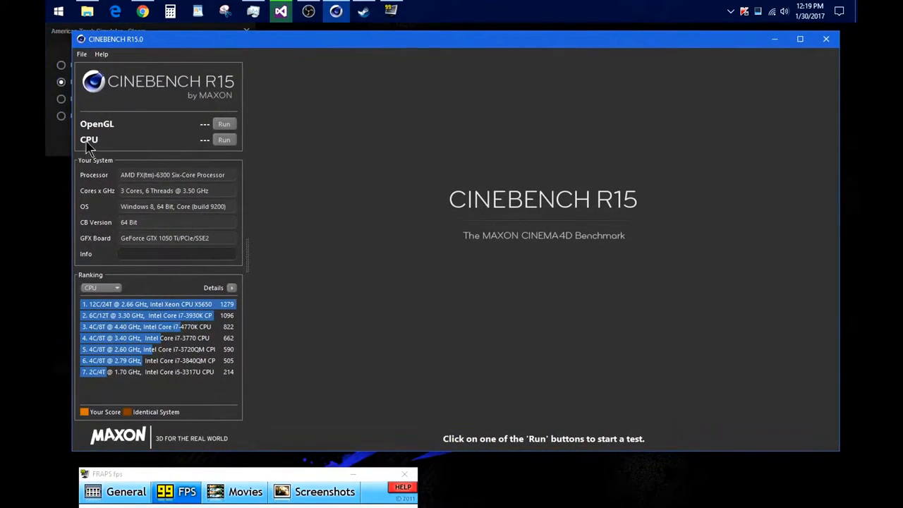
Step: Start the CPU render benchmark from the Run button beside CPU
left_click(223, 140)
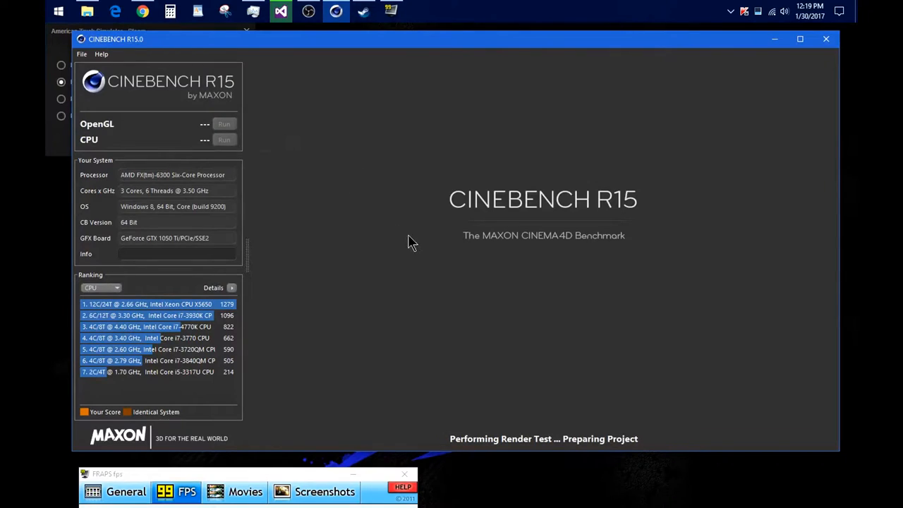
mouse_move(608, 477)
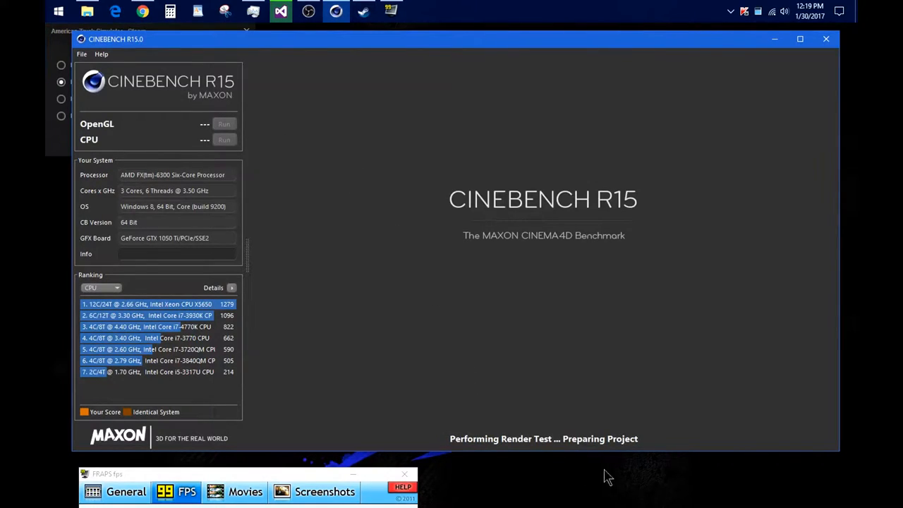
left_click(200, 140)
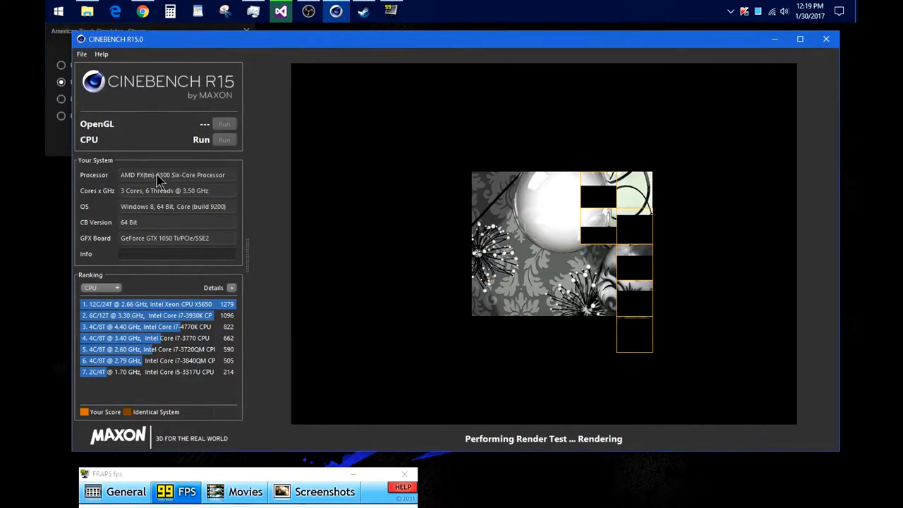
mouse_move(279, 233)
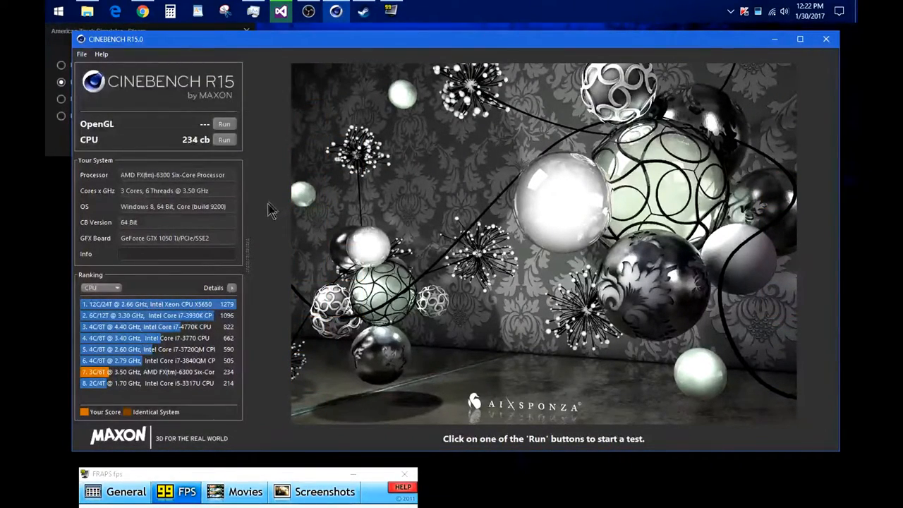
mouse_move(197, 152)
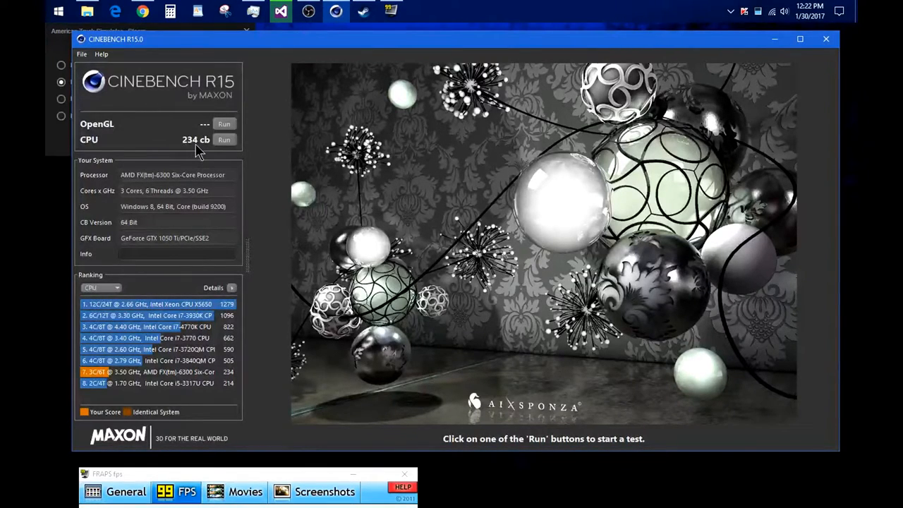
mouse_move(189, 147)
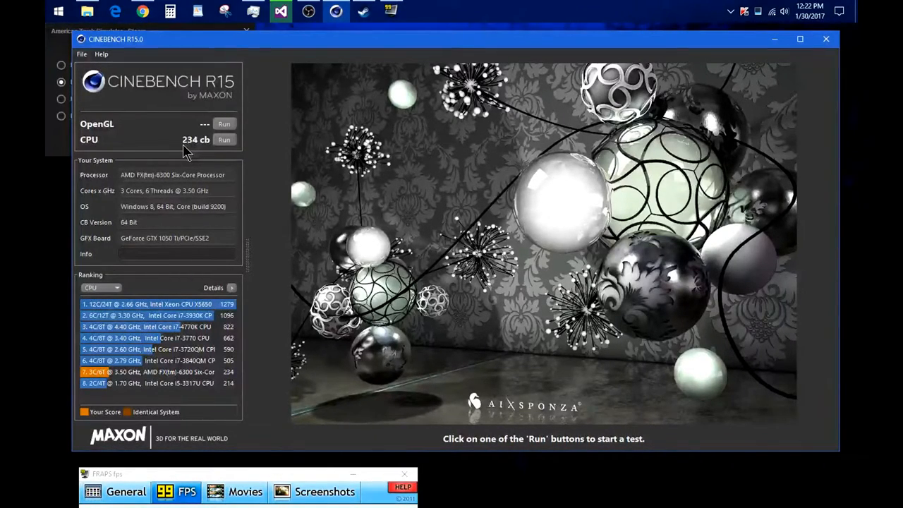
mouse_move(196, 155)
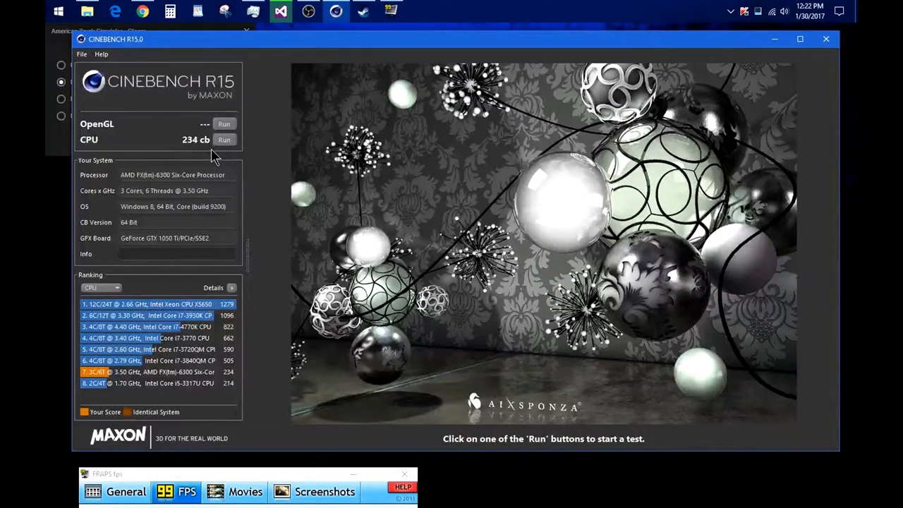
mouse_move(81, 96)
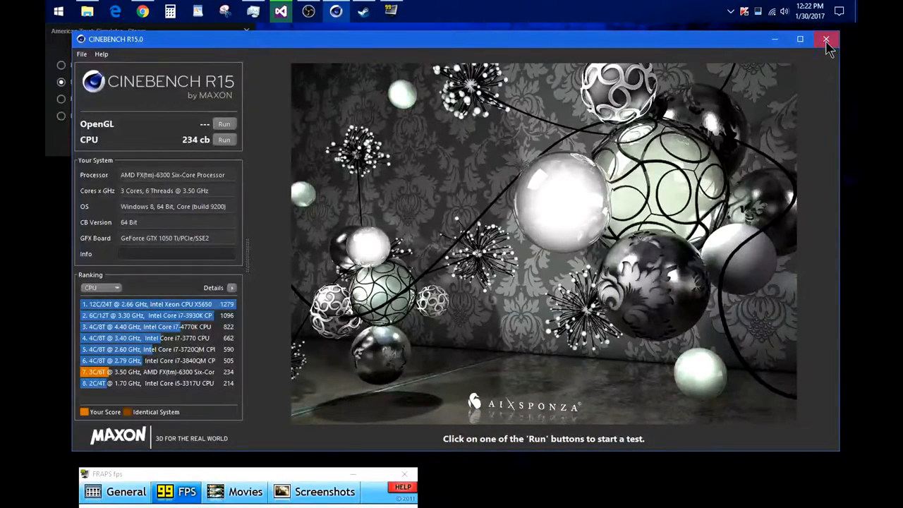
Step: Close Cinebench R15, answering Yes to saving the 234 cb benchmark score
left_click(826, 40)
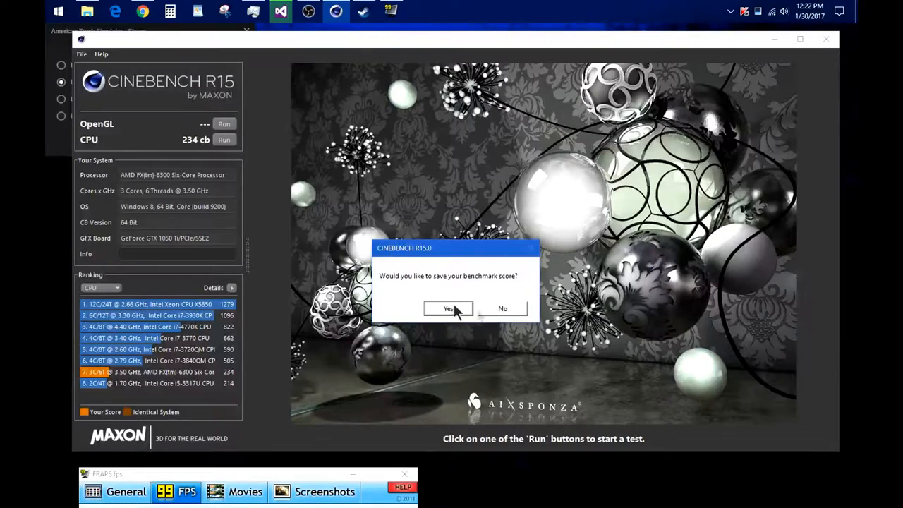
left_click(449, 307)
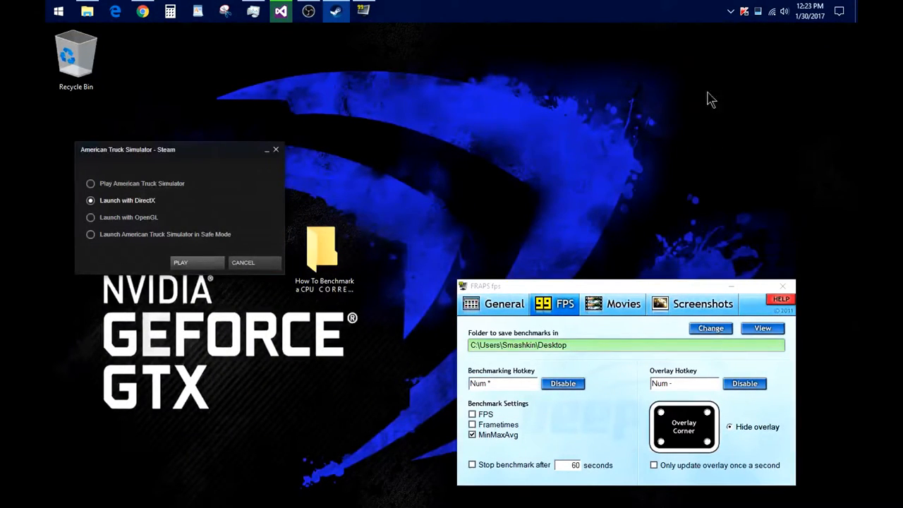
mouse_move(759, 144)
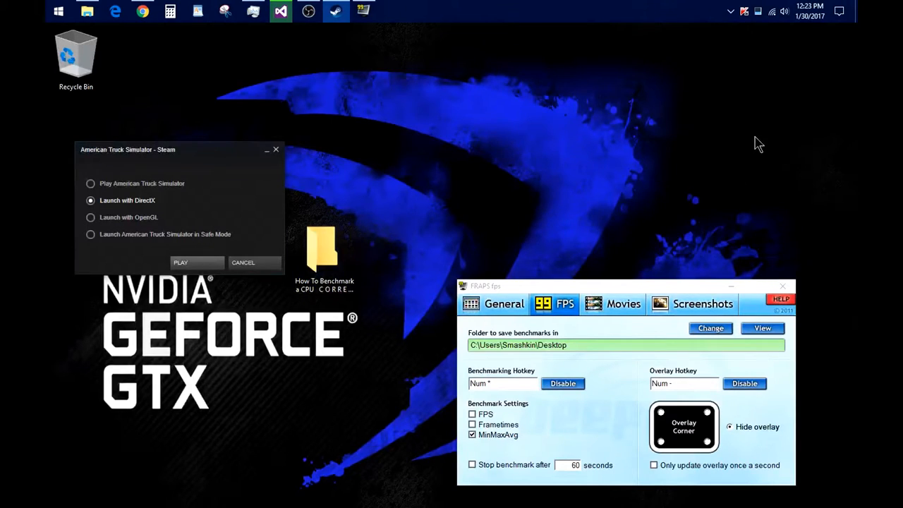
Step: Record a Fraps min/max/avg frame-rate log, producing a CSV on the desktop
left_click(181, 263)
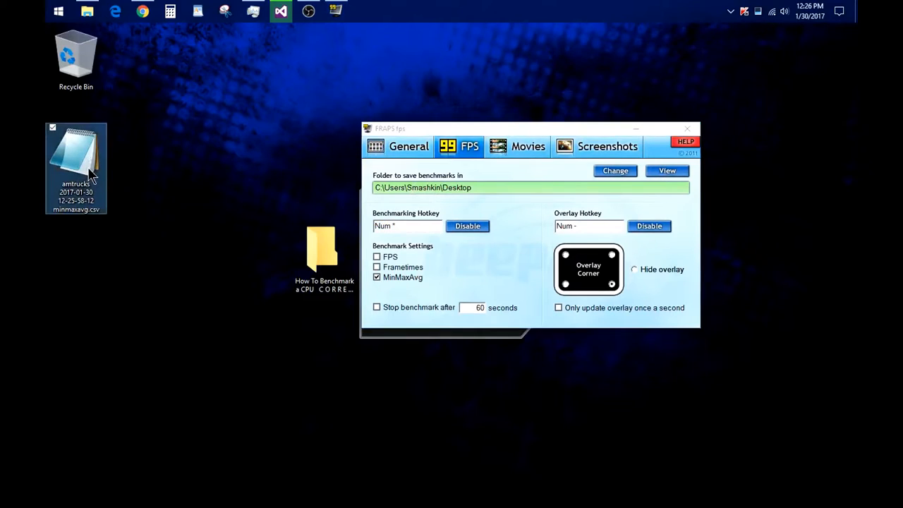
Step: Open the minmaxavg CSV, move the Fraps window aside and close it
double_click(76, 170)
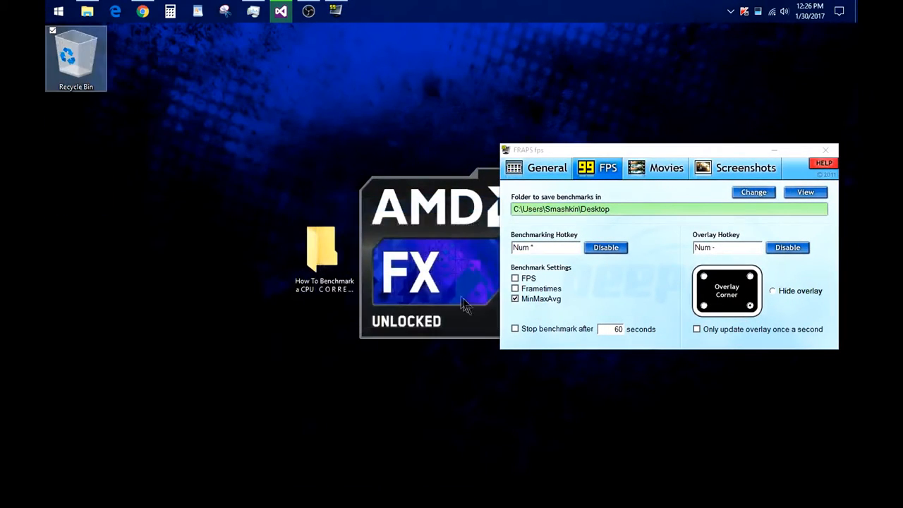
left_click_drag(666, 150, 571, 233)
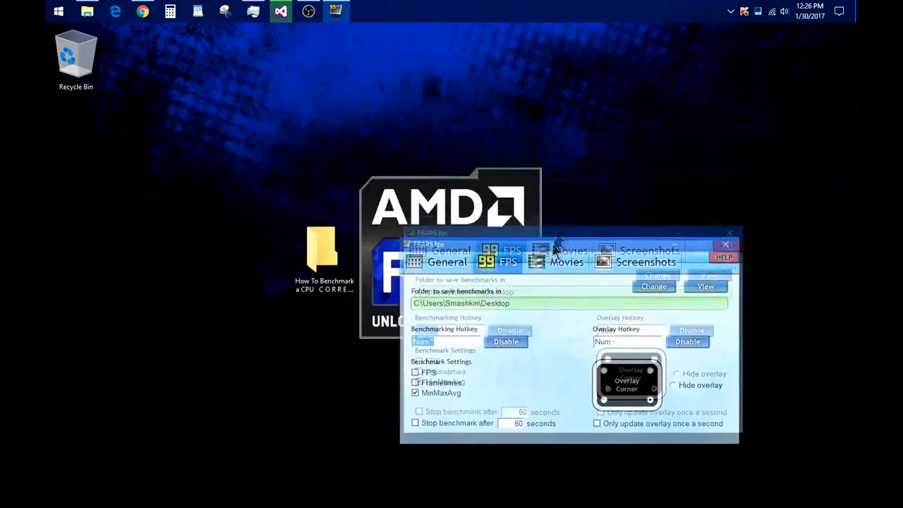
left_click(728, 233)
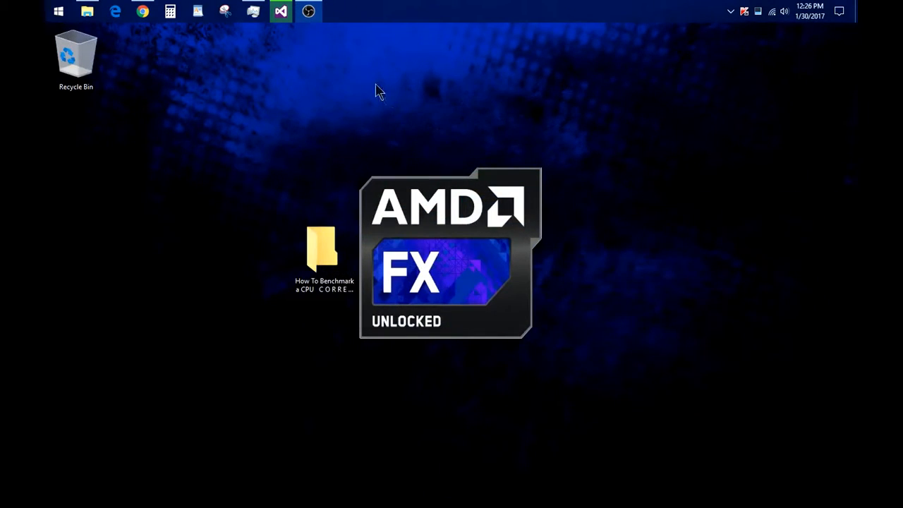